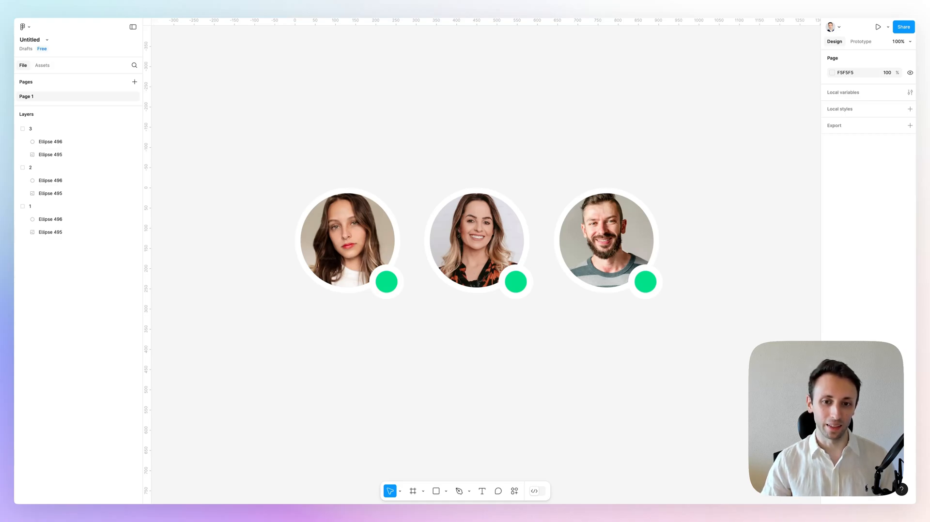
pyautogui.moveTo(501, 157)
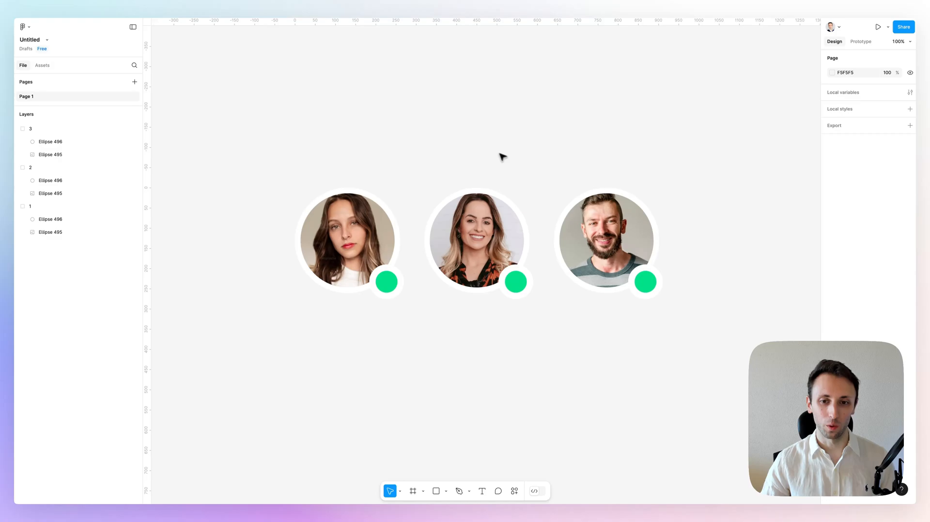
pyautogui.moveTo(513, 218)
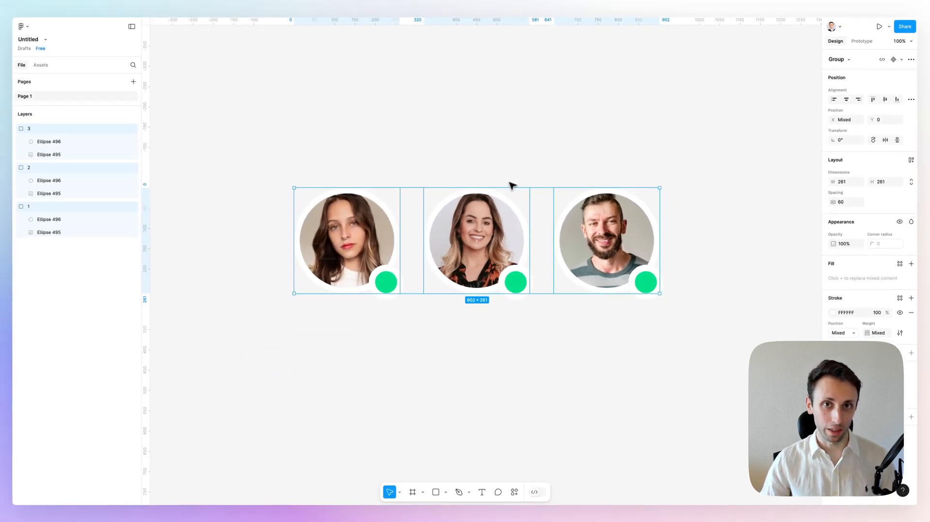
# Step: Wrap the three avatars in an auto layout frame (Shift+A) with a -20 gap so they overlap
pyautogui.click(475, 240)
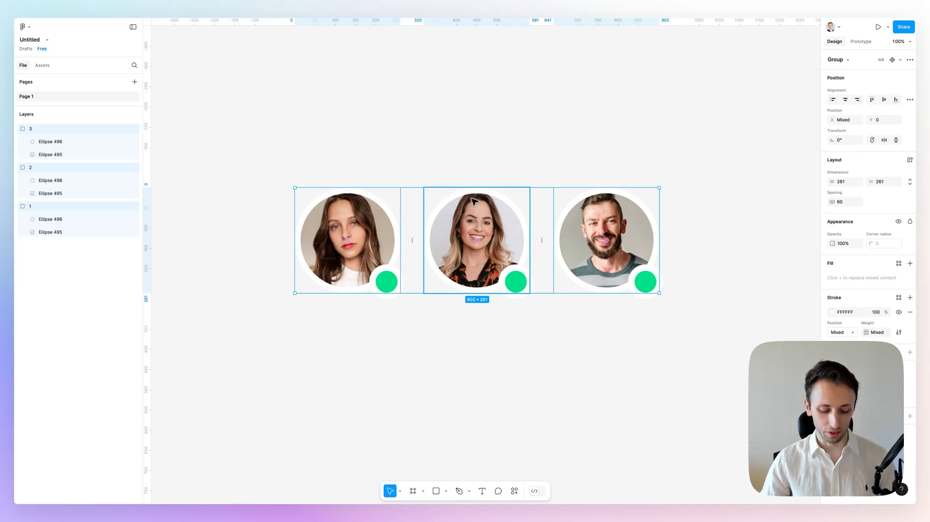
pyautogui.press('shift+a')
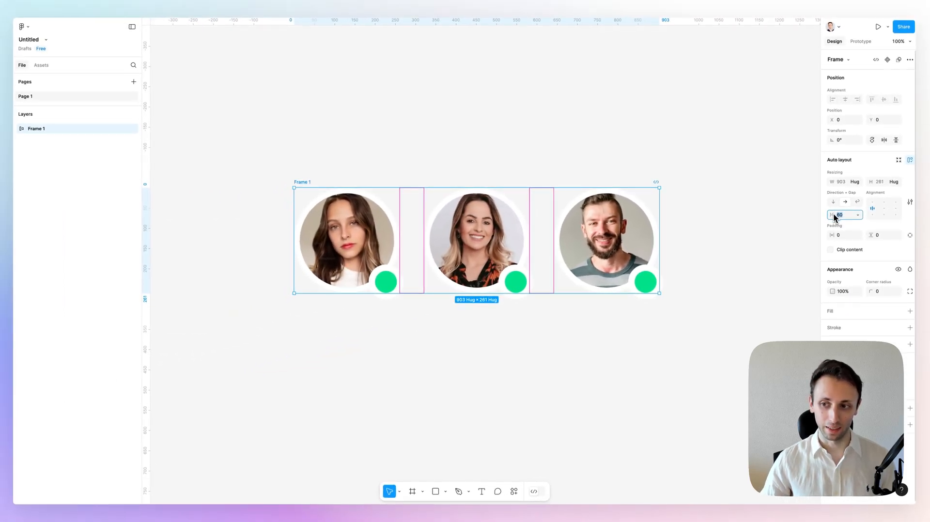
pyautogui.write('40')
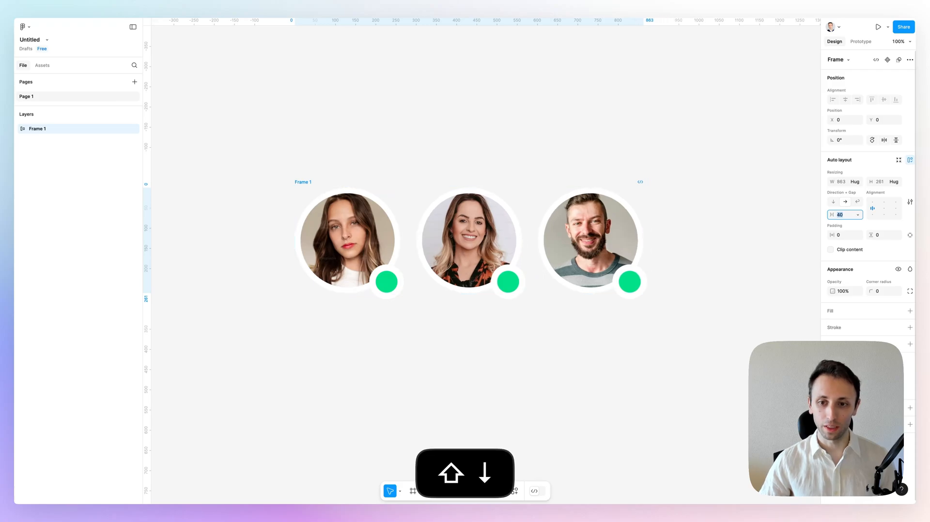
pyautogui.write('20')
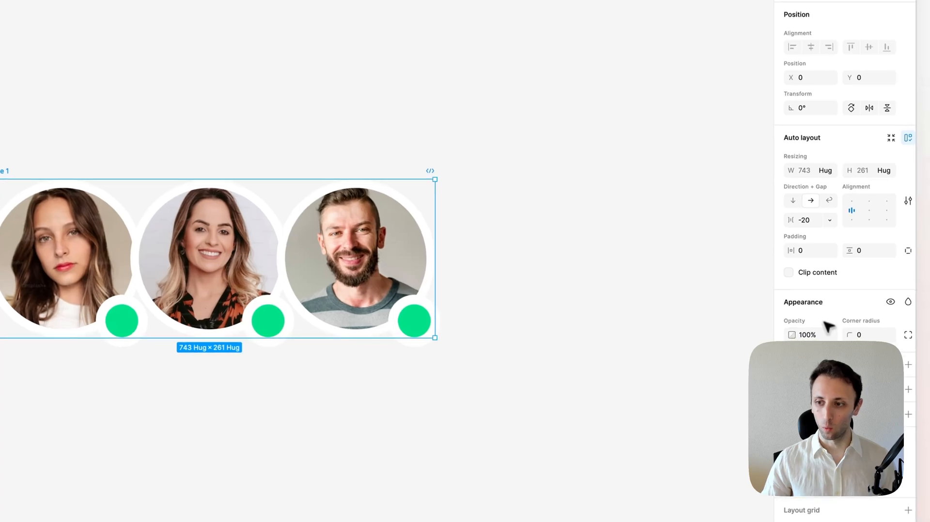
# Step: In advanced auto layout settings, set canvas stacking to First on top and include strokes in layout
pyautogui.click(850, 210)
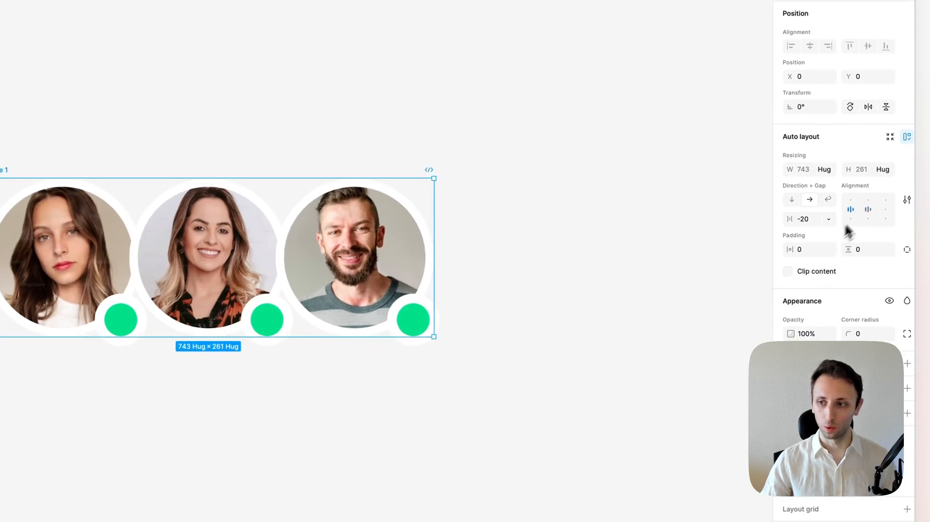
pyautogui.click(907, 199)
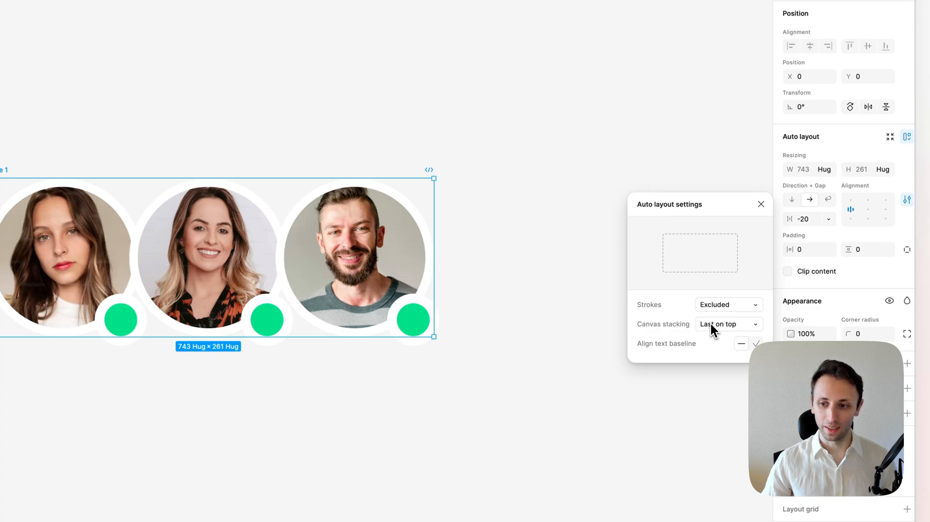
pyautogui.click(728, 323)
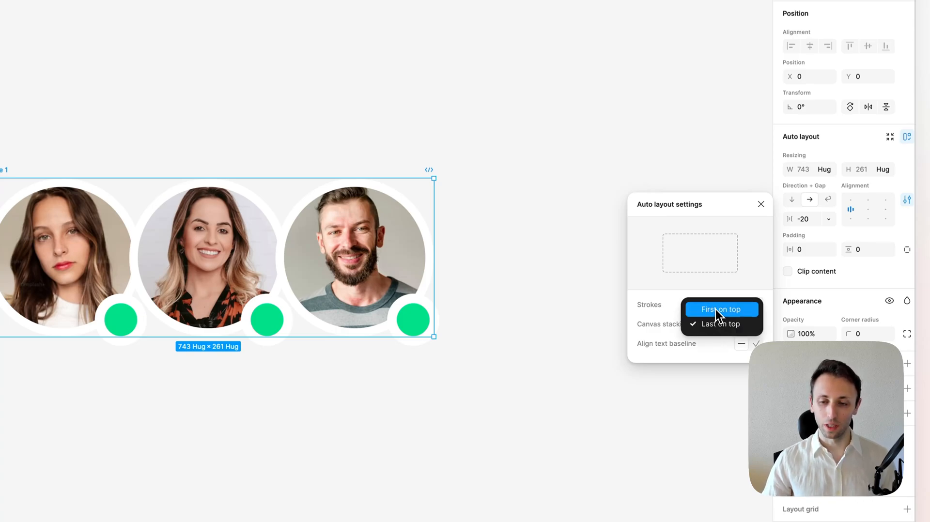
pyautogui.click(720, 324)
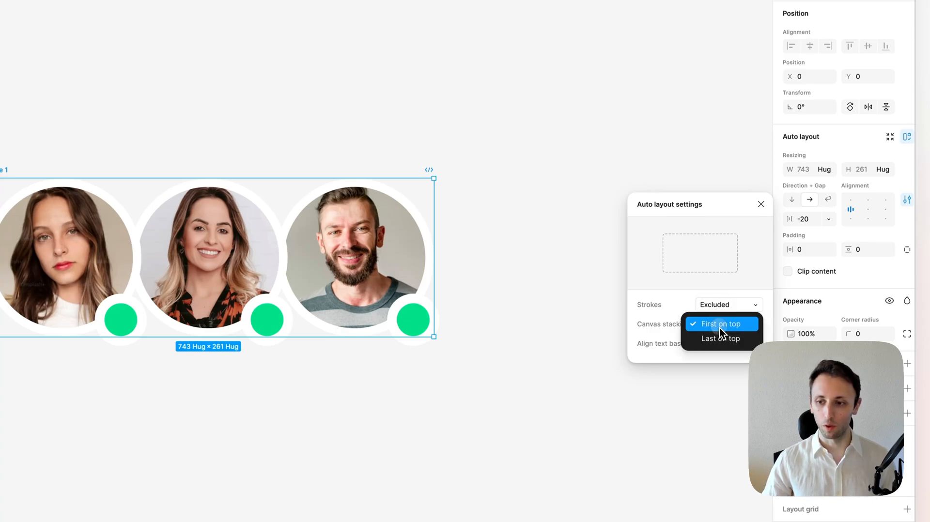
pyautogui.click(720, 338)
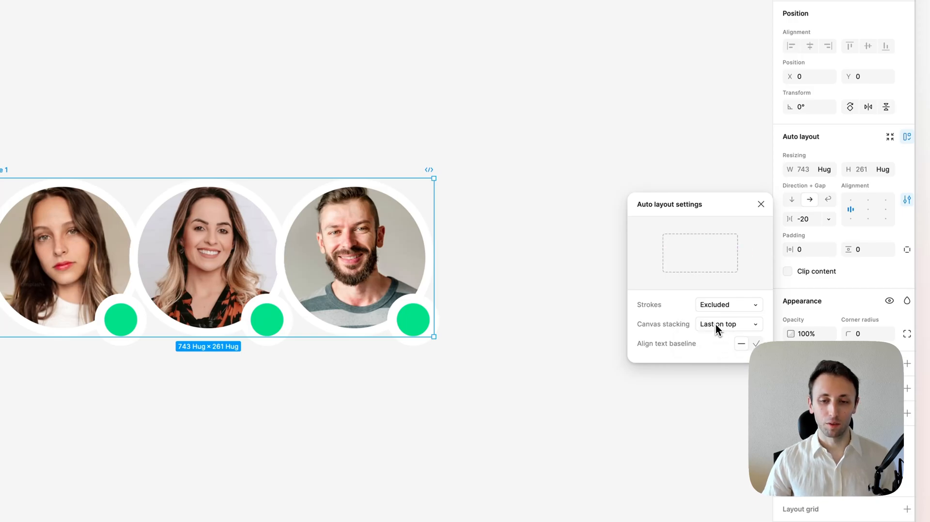
pyautogui.click(727, 324)
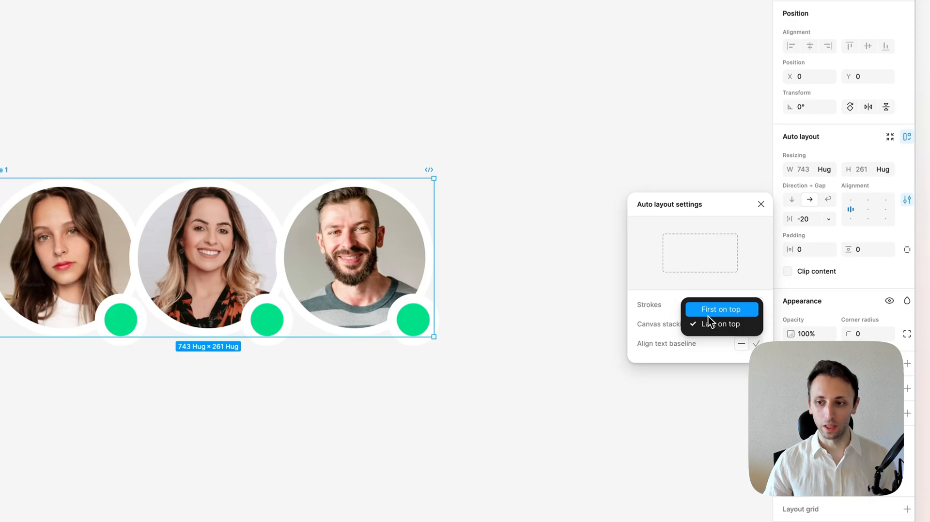
pyautogui.click(720, 310)
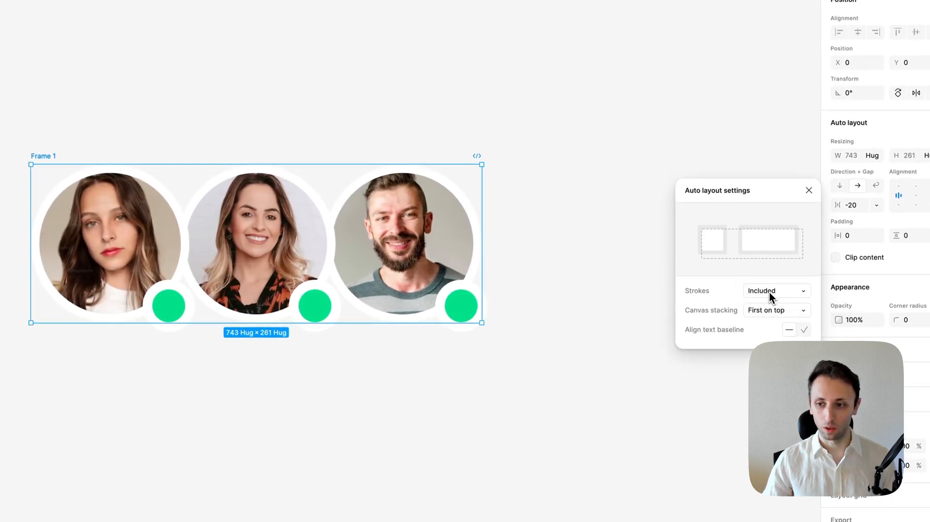
pyautogui.click(775, 291)
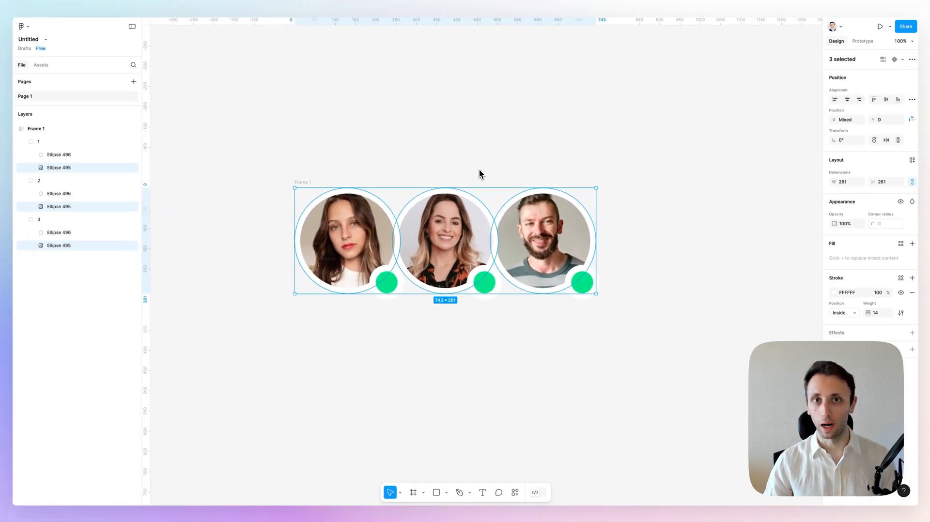
pyautogui.moveTo(783, 313)
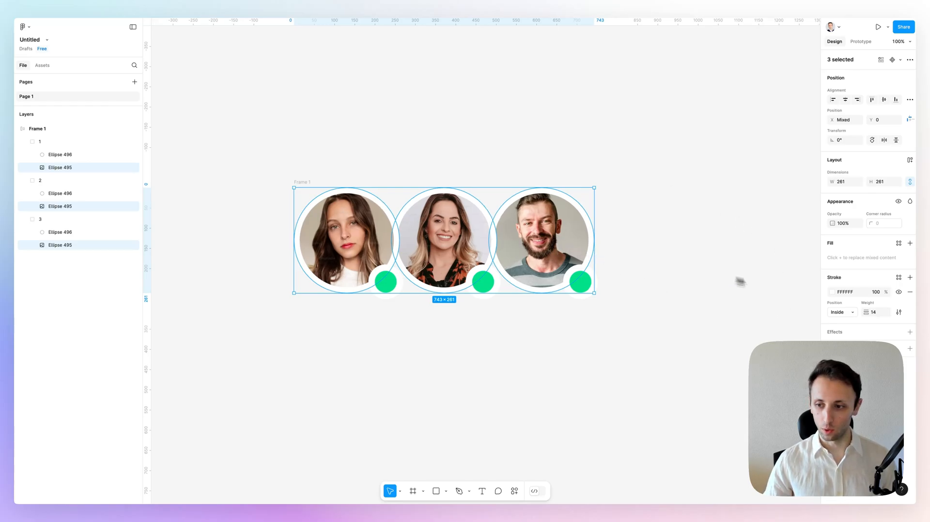
# Step: Set the photo circles' white stroke position to Outside and close the advanced settings
pyautogui.click(841, 311)
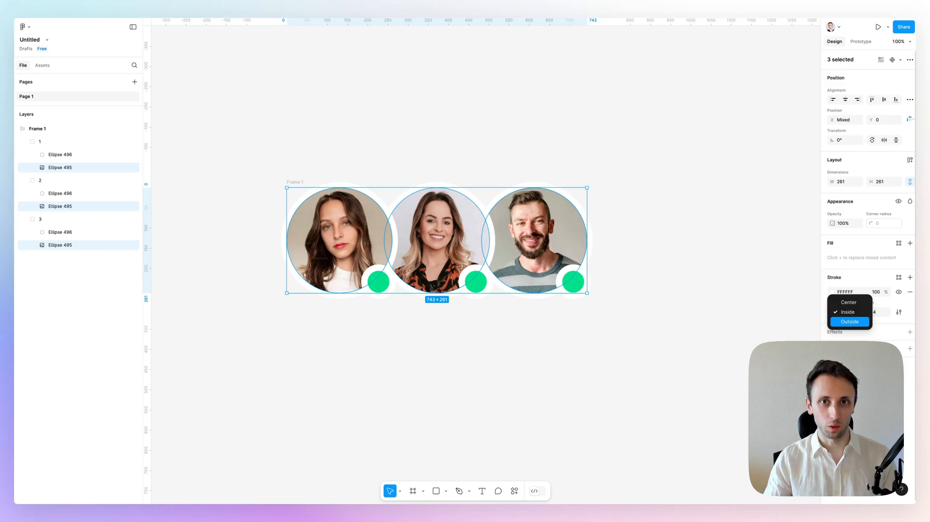
pyautogui.click(850, 321)
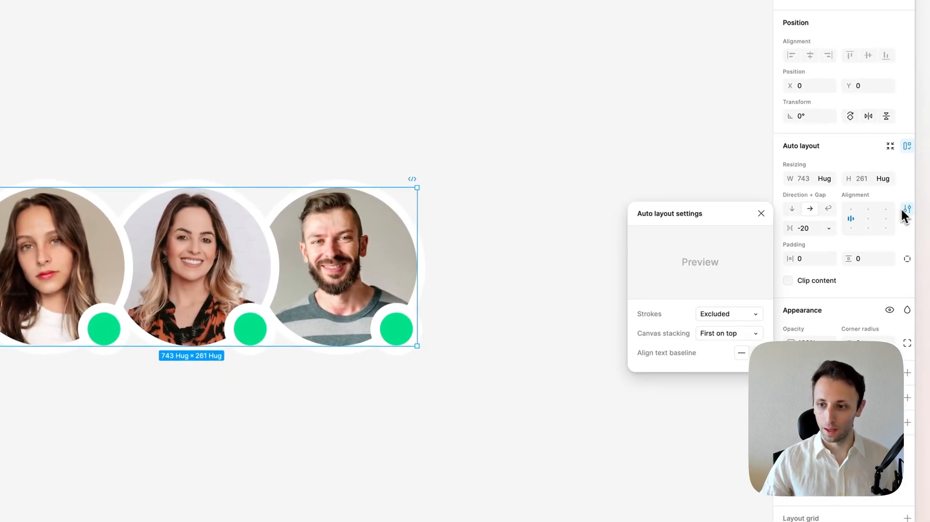
pyautogui.click(728, 313)
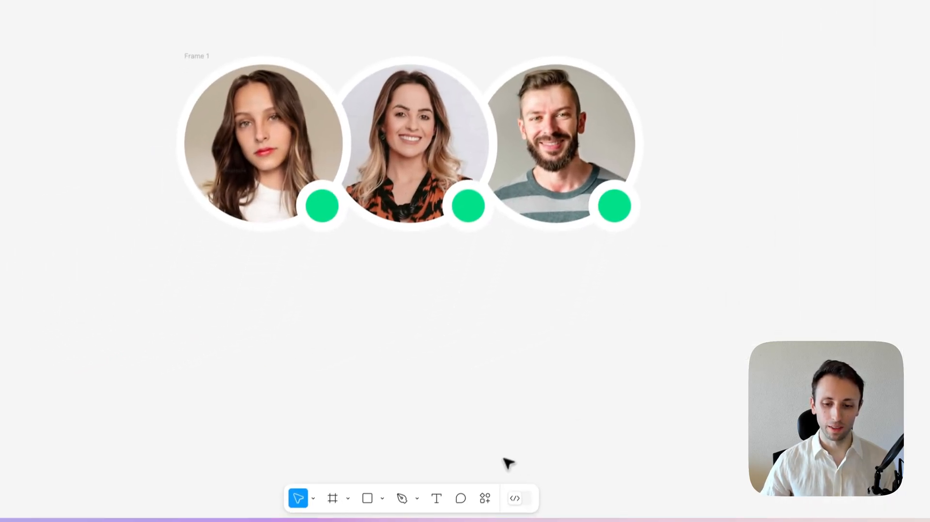
# Step: Search Plugins & widgets for 'super' from the Actions menu
pyautogui.click(485, 498)
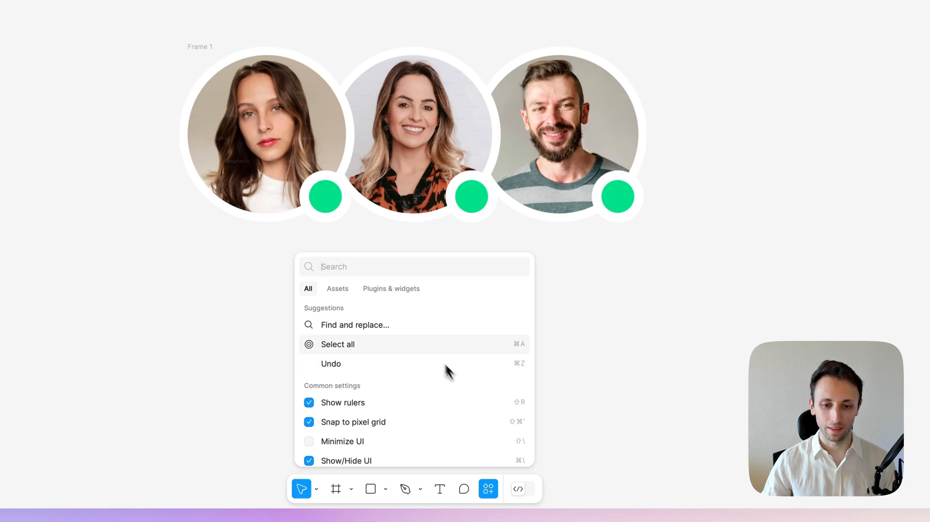
pyautogui.click(390, 289)
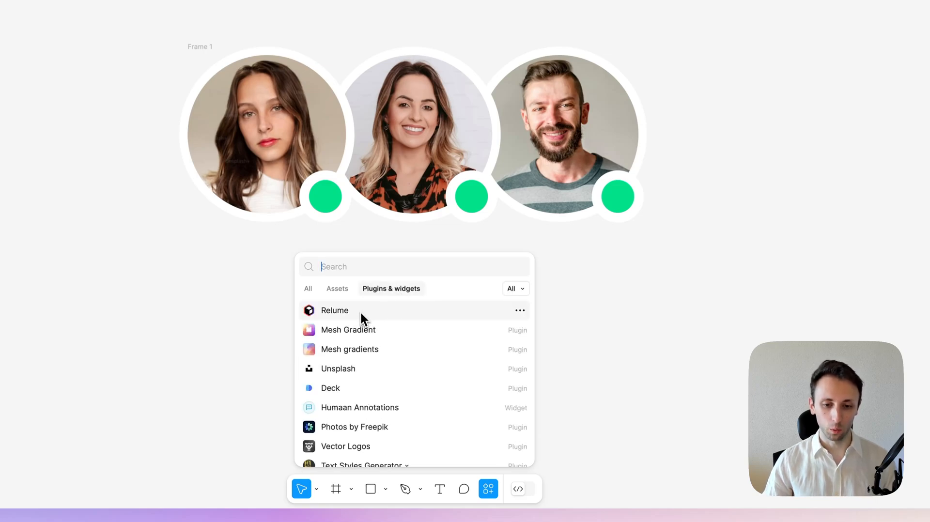
pyautogui.write('super')
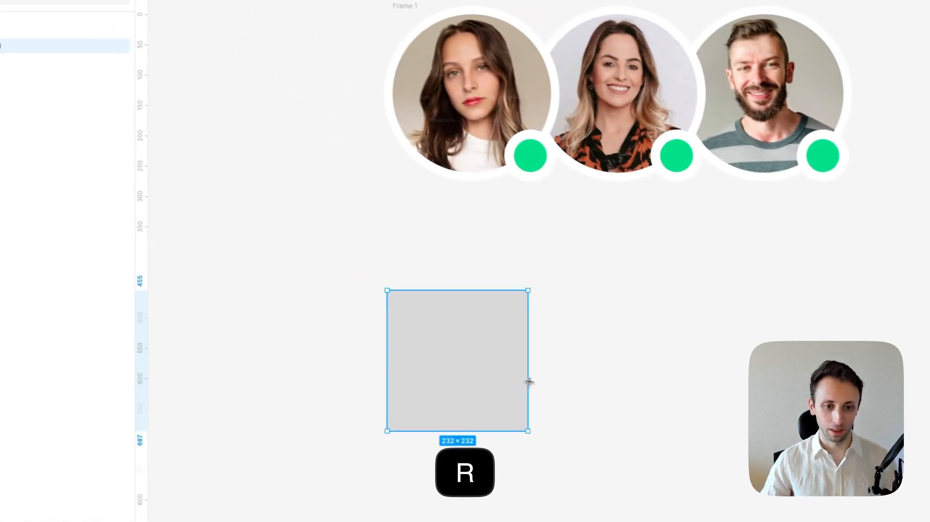
# Step: Duplicate the grey square into a row of five and search plugins for 'sup'
pyautogui.press('cmd+d')
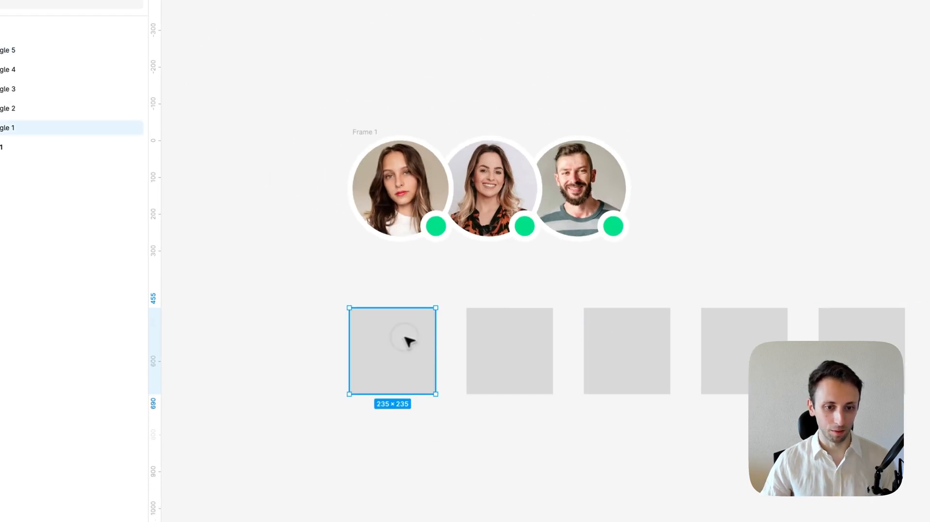
pyautogui.doubleClick(55, 186)
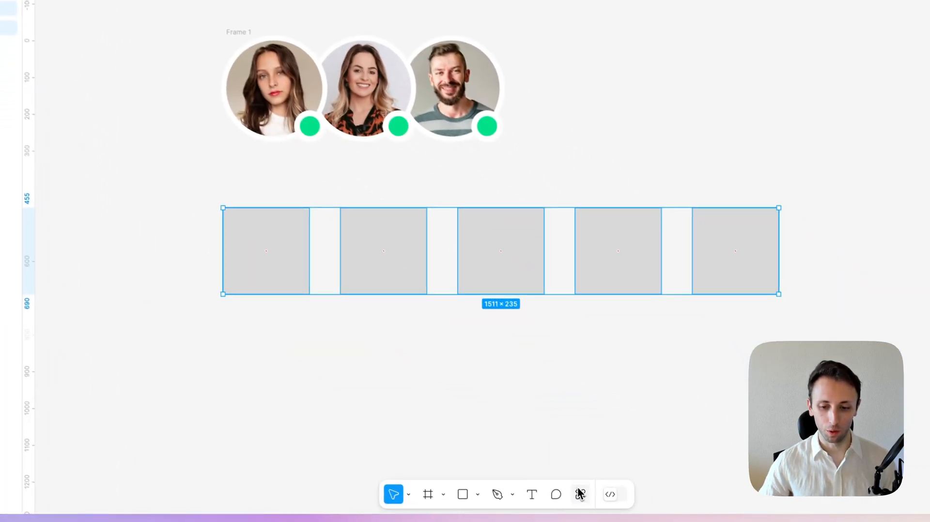
pyautogui.click(579, 494)
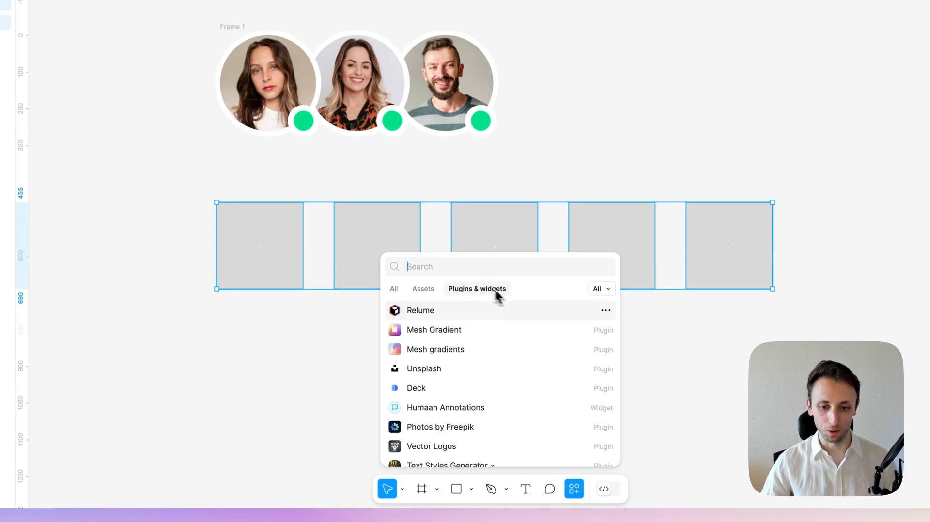
pyautogui.write('sup')
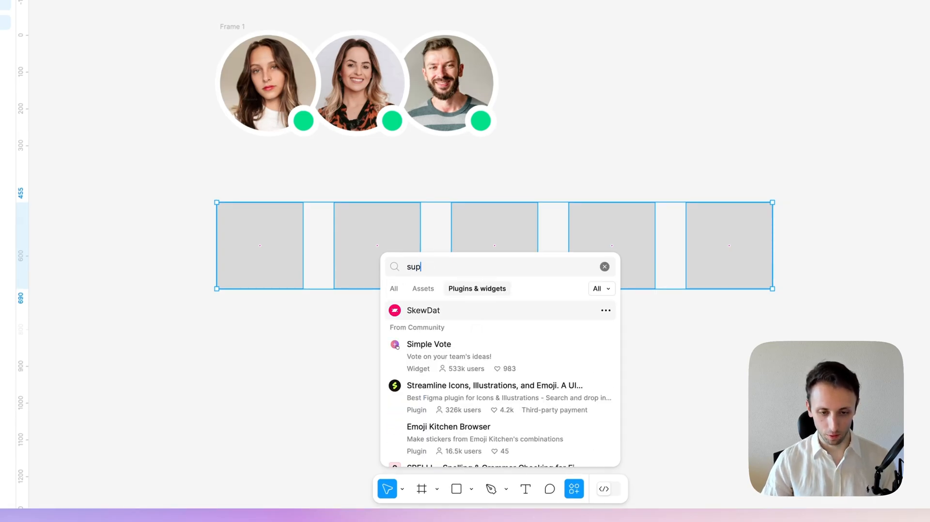